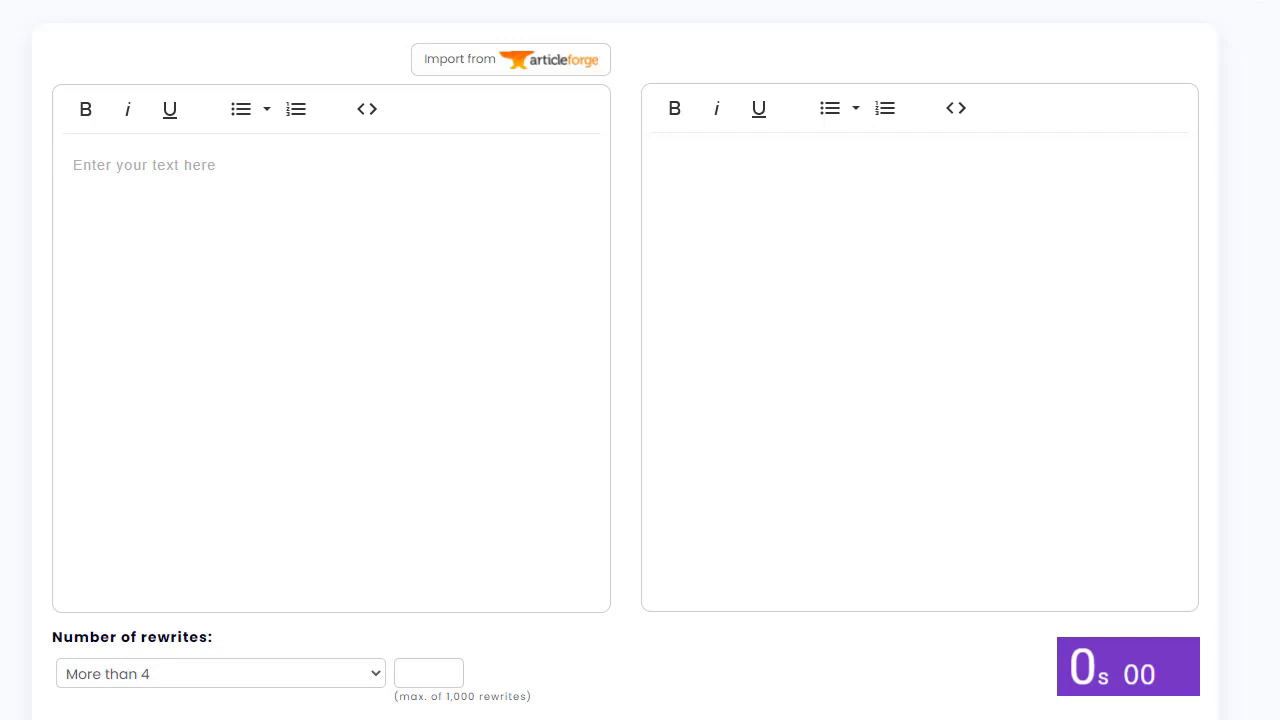
- Import the existing bedroom air purifier article from Article Forge into the editor
click(510, 59)
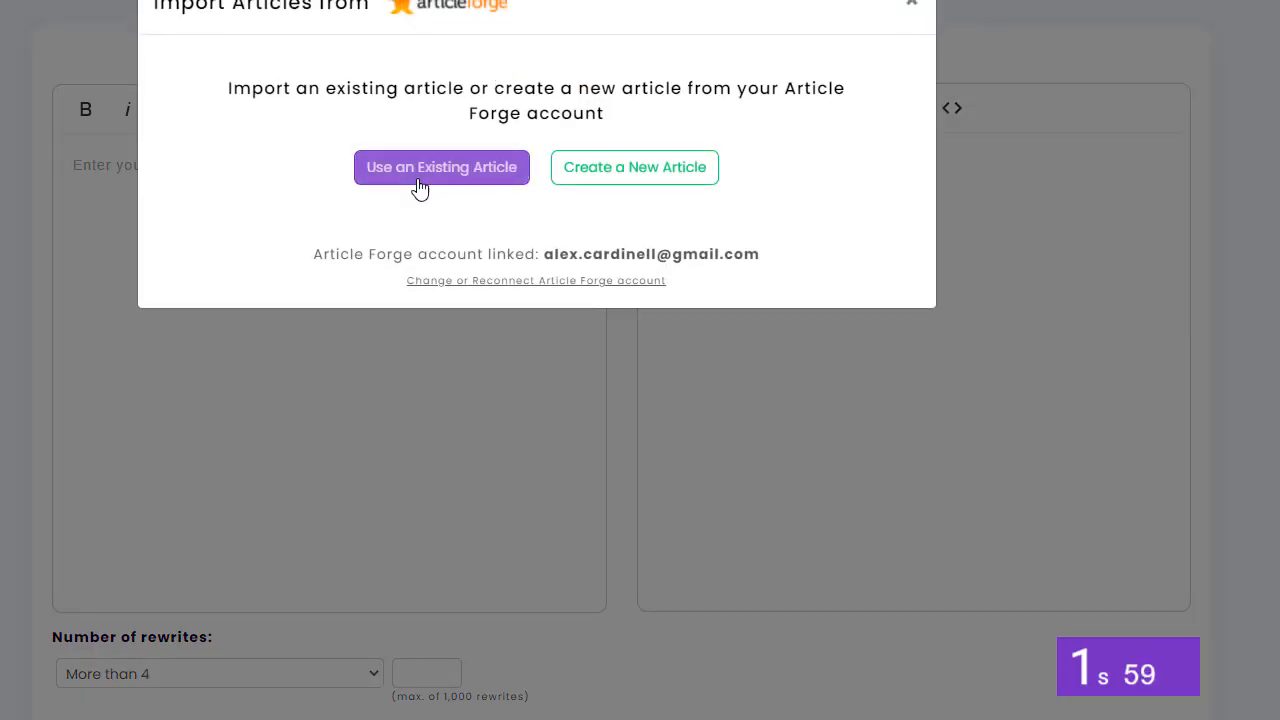
click(441, 167)
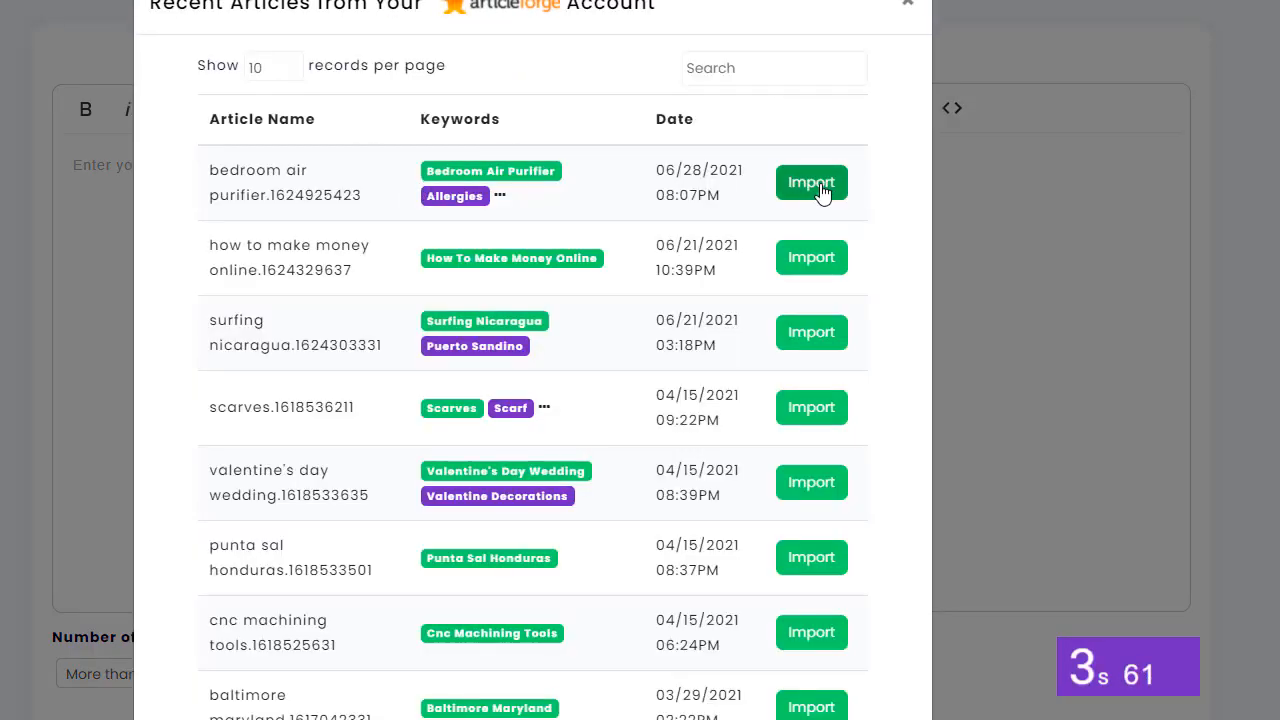
click(811, 182)
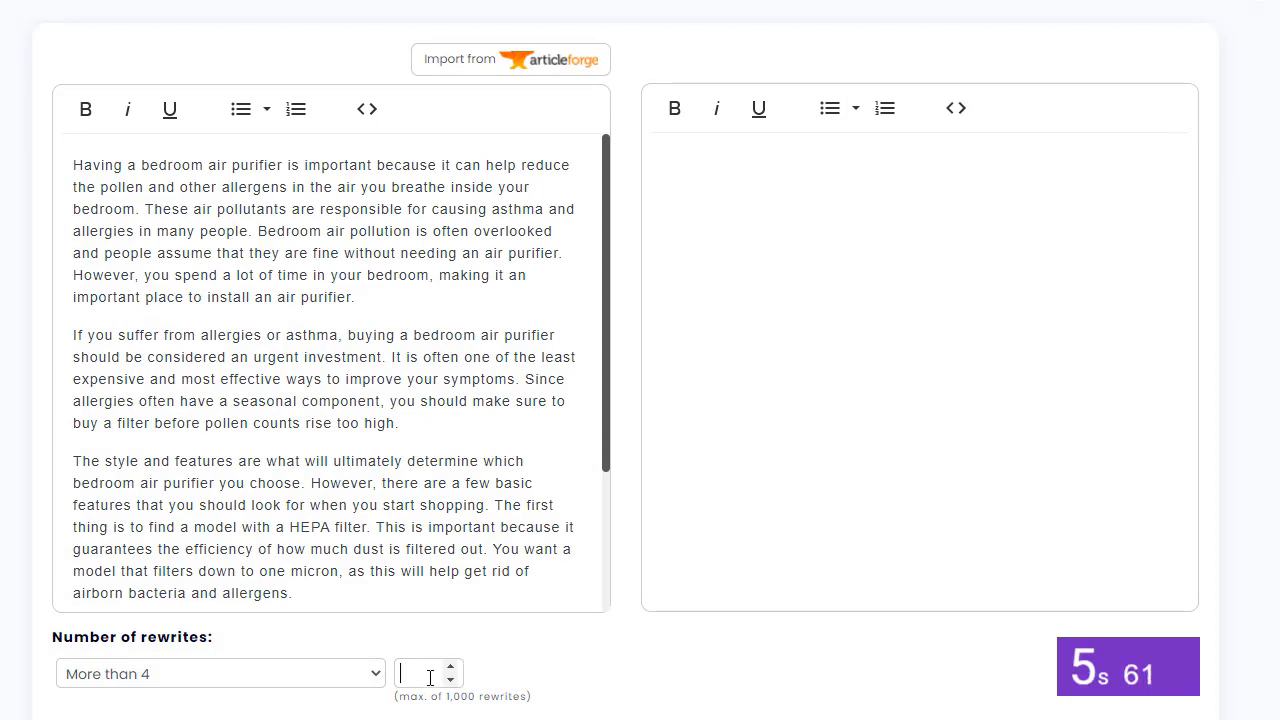
- Request 1000 Regular rewrites of the article, yielding spintax with 91% uniqueness
text(1000)
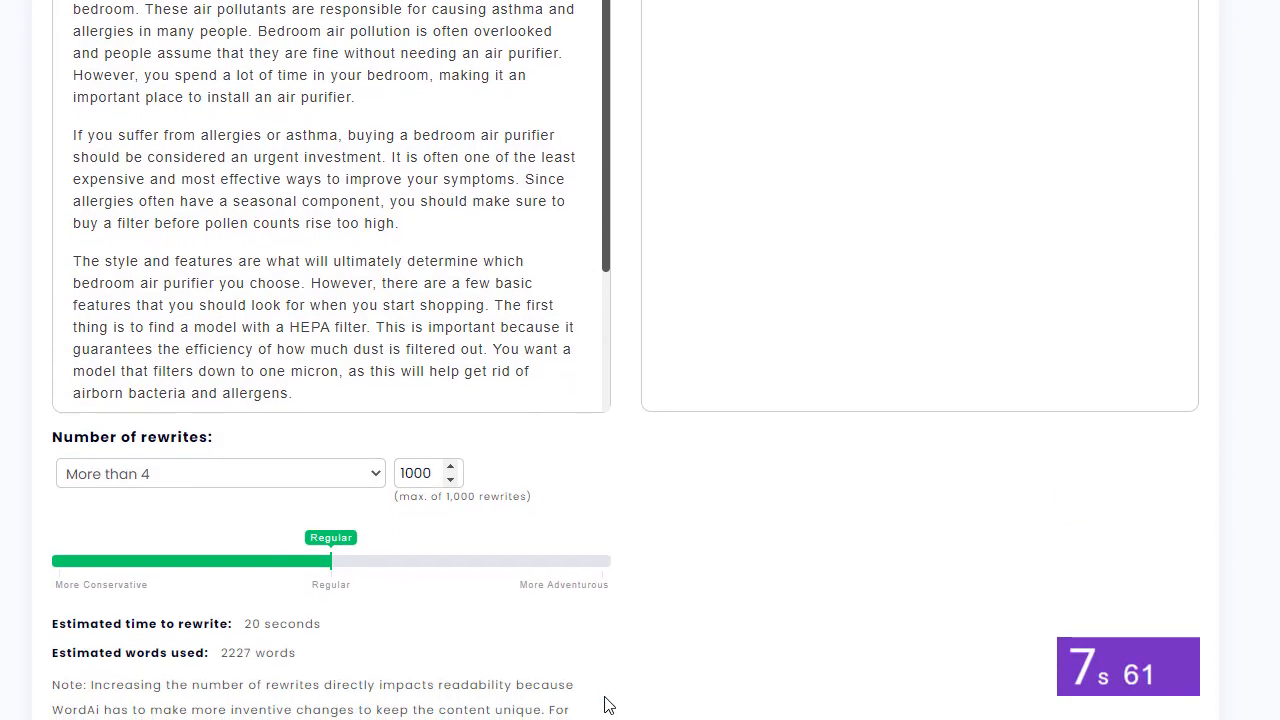
click(523, 694)
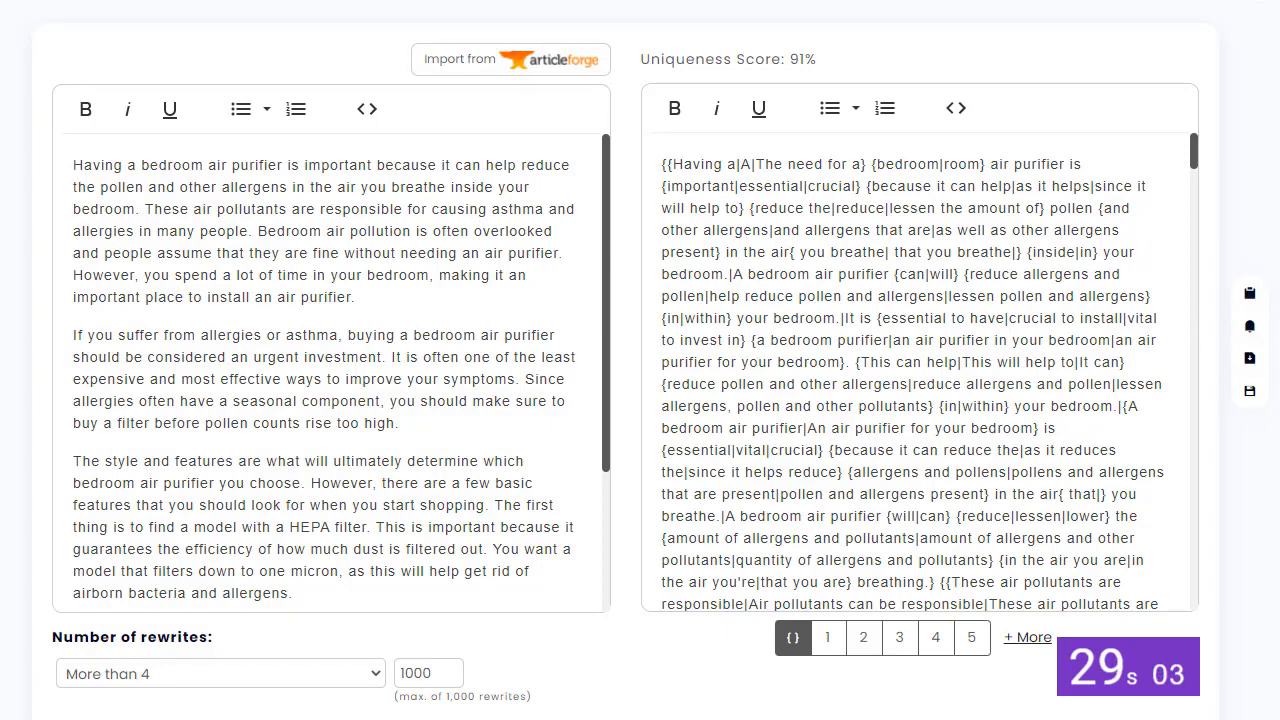
- Export 100 individual rewrites of the spun article
click(1248, 358)
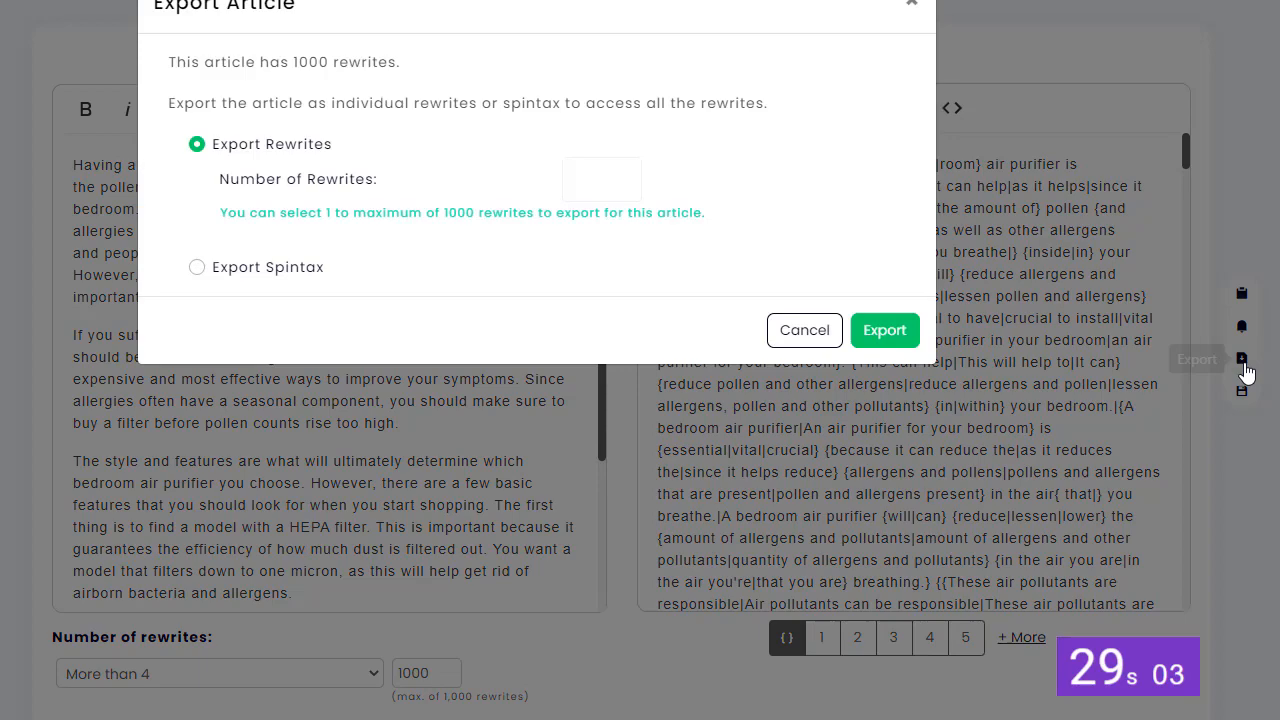
text(100)
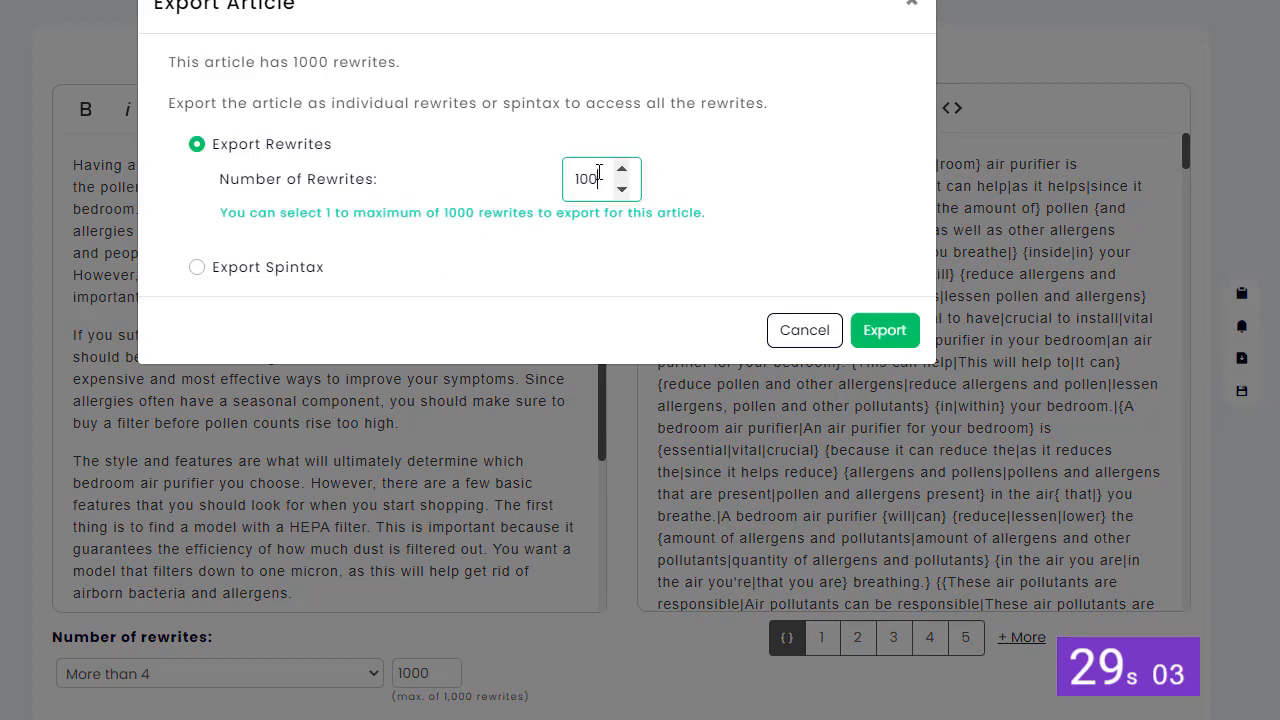
click(804, 330)
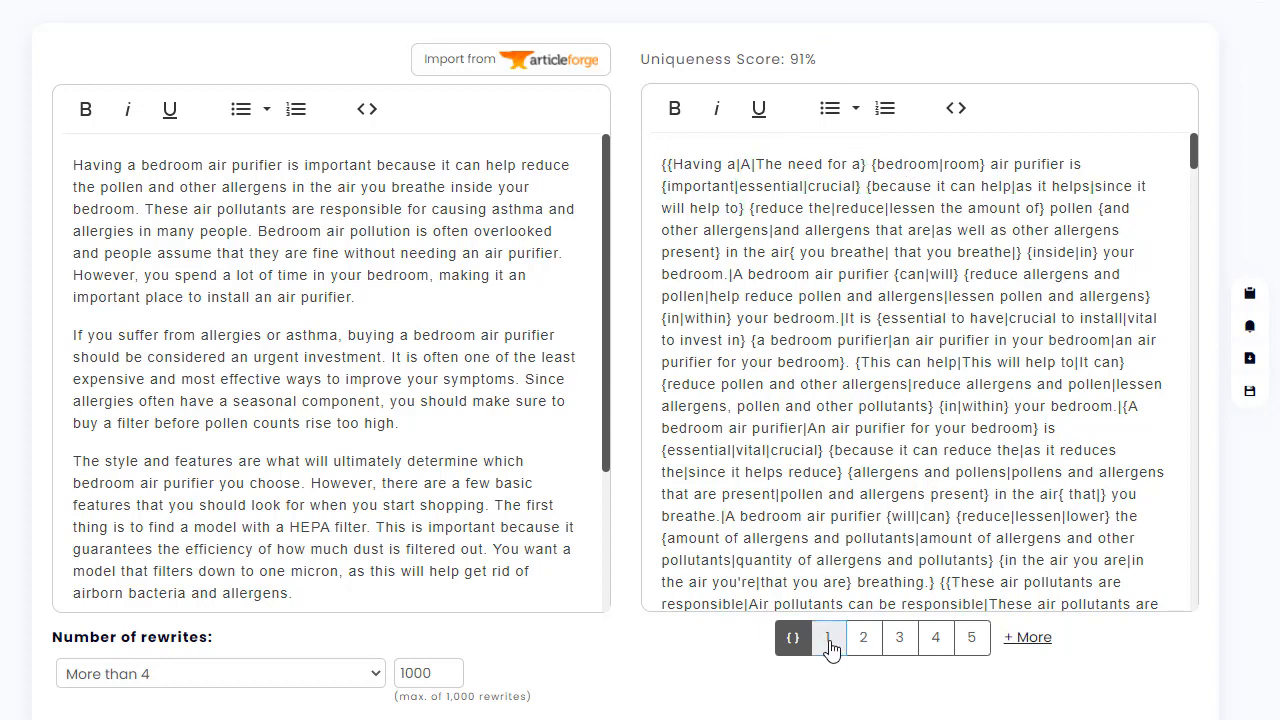
- Browse sample rewrites 1, 3 and 5 beside the original article
click(863, 637)
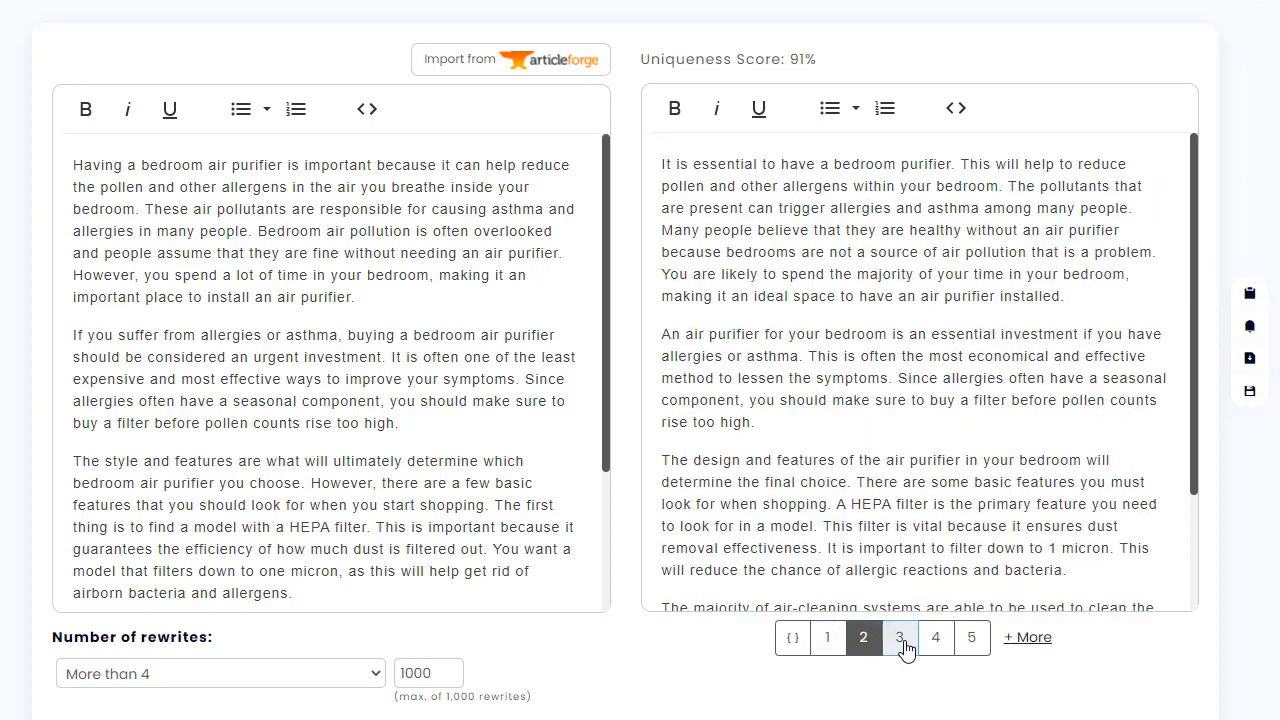
click(971, 637)
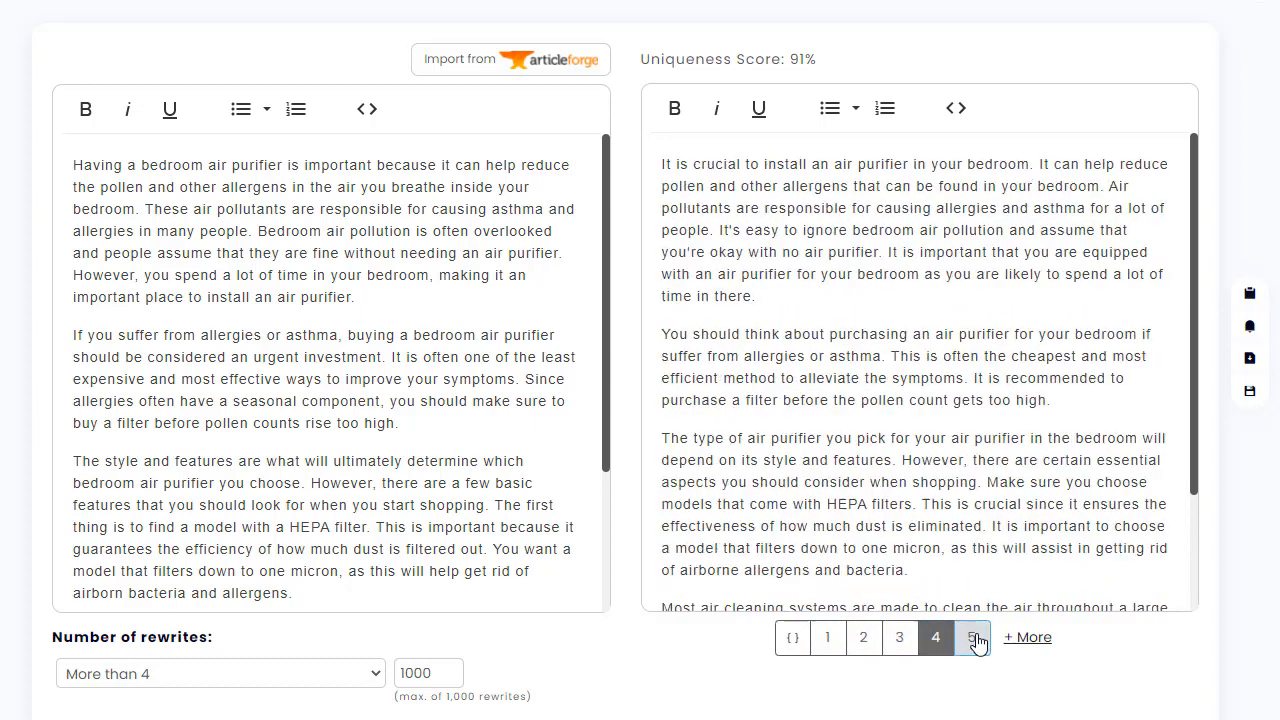
click(971, 637)
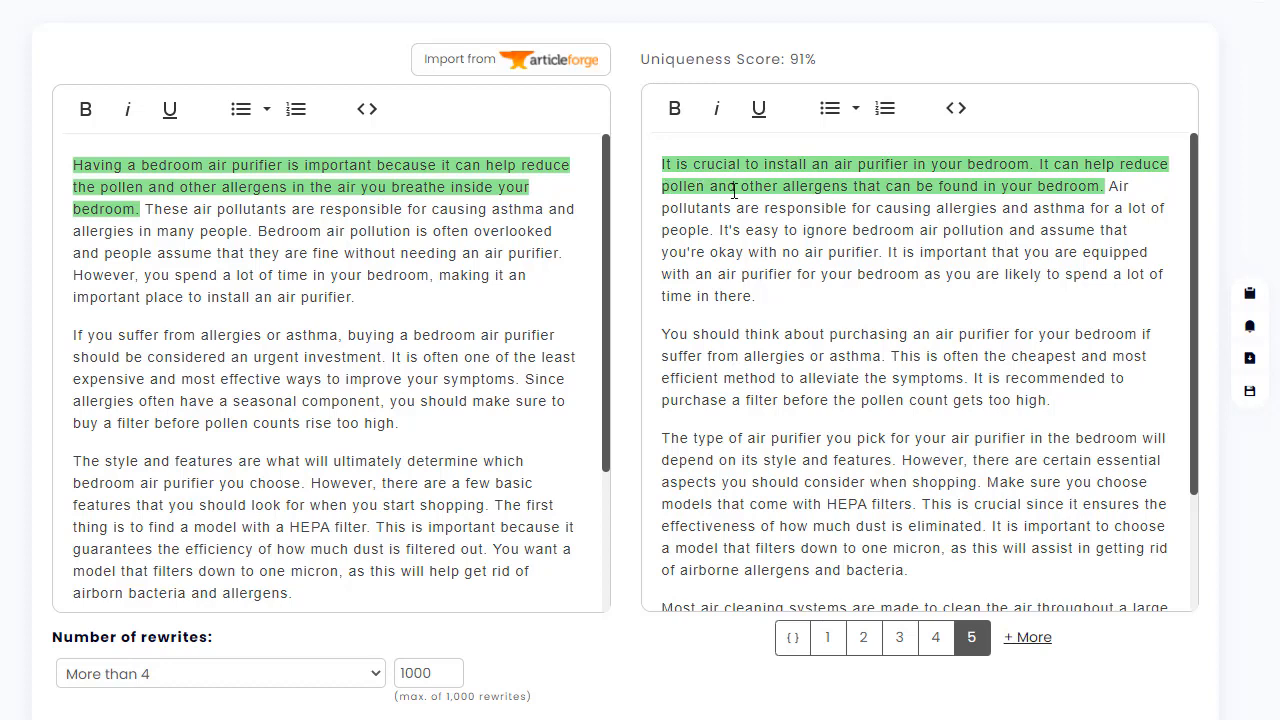
mouse_move(1096, 160)
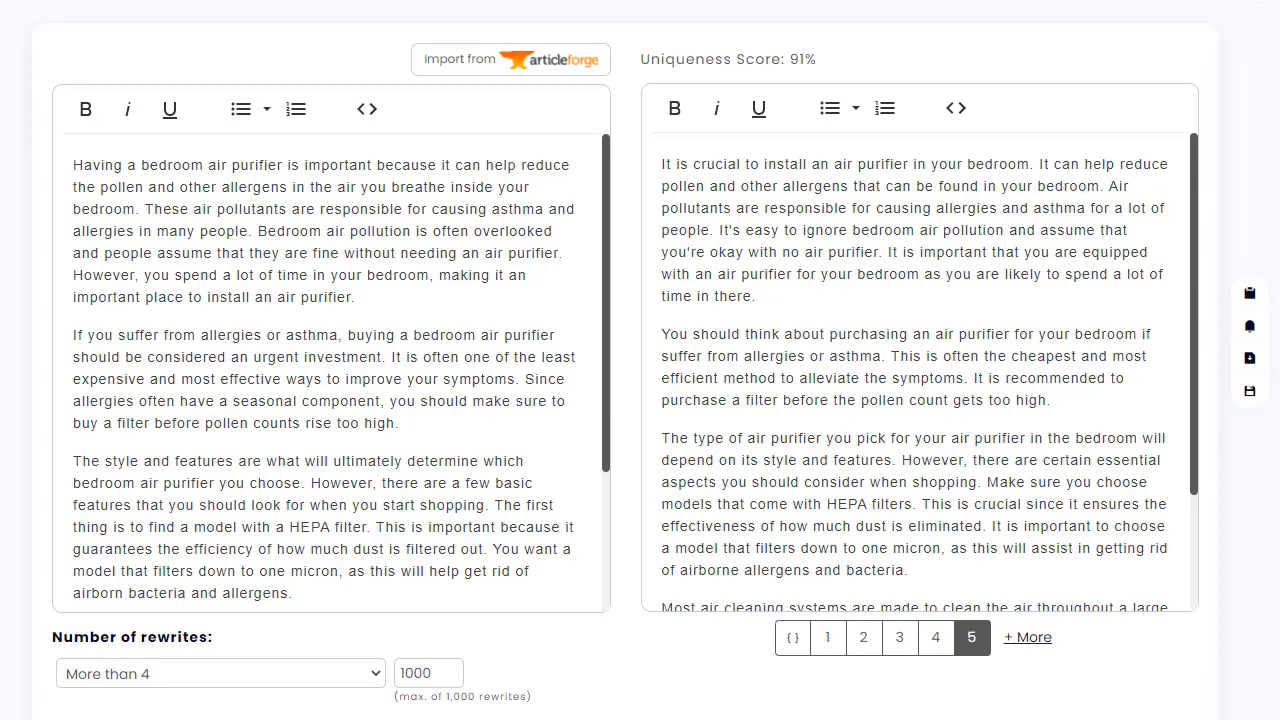
- Switch back to the { } spintax view and scroll to the HEPA filter passages
click(792, 637)
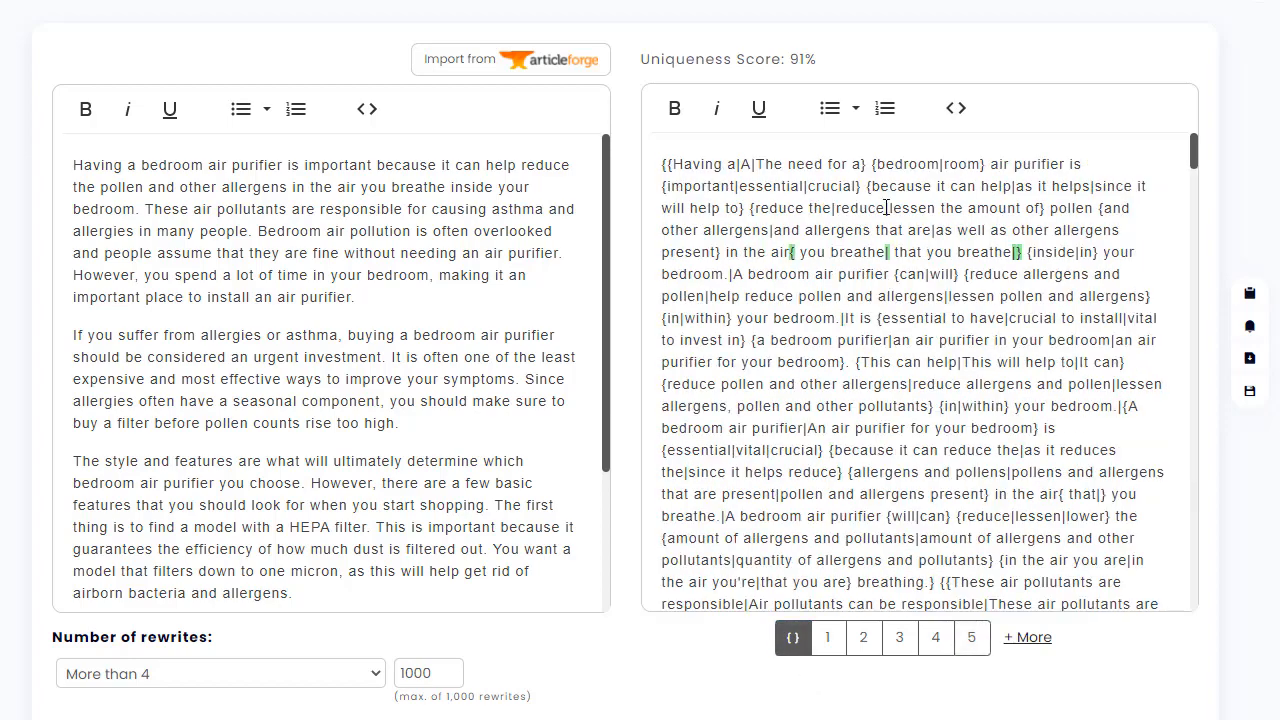
scroll(down, 3)
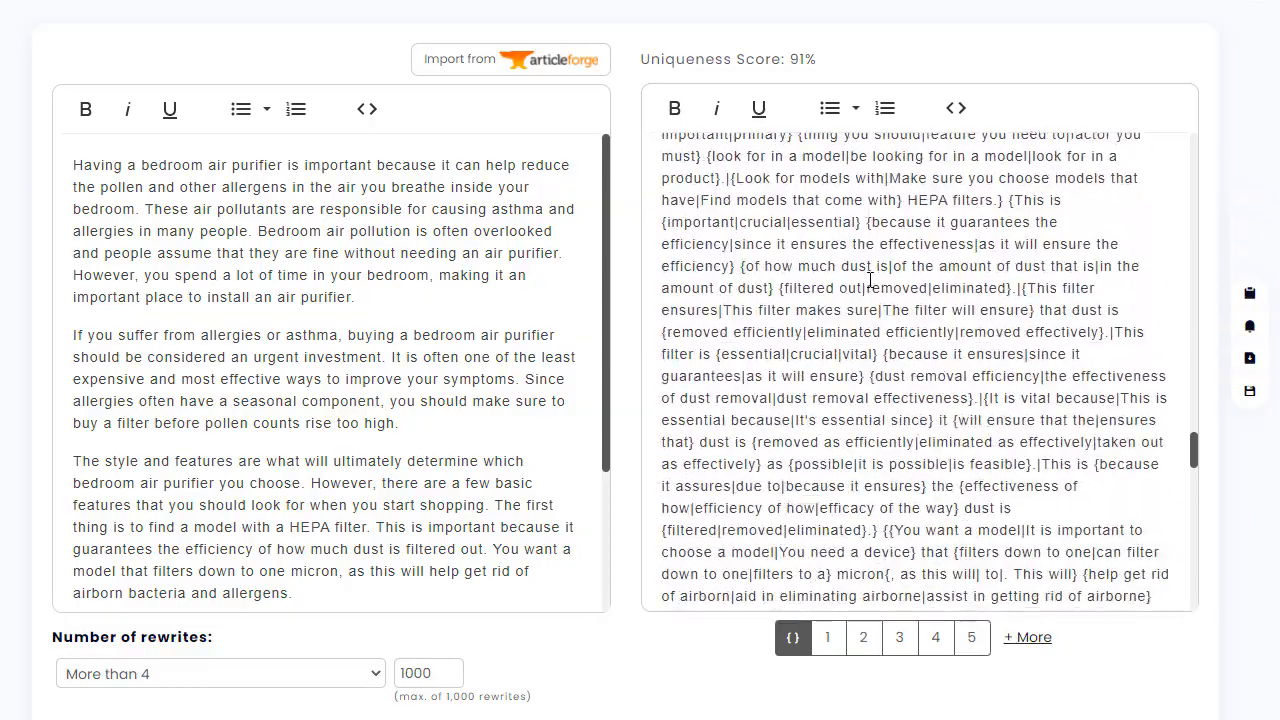